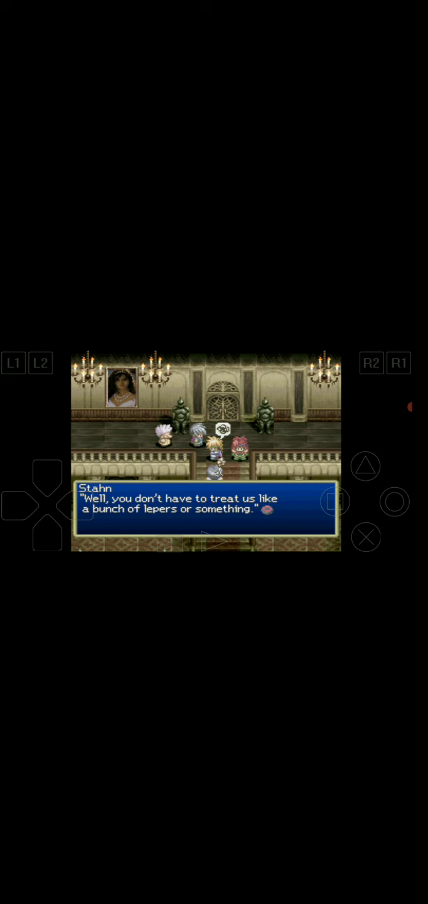
# Advance past Stahn's leper remark, Leon's retort and Leon's question about Hugo
pyautogui.click(366, 536)
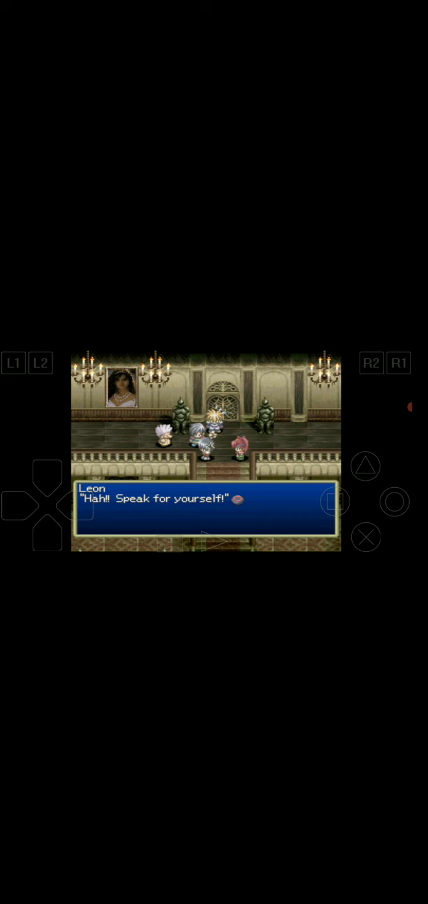
pyautogui.click(364, 536)
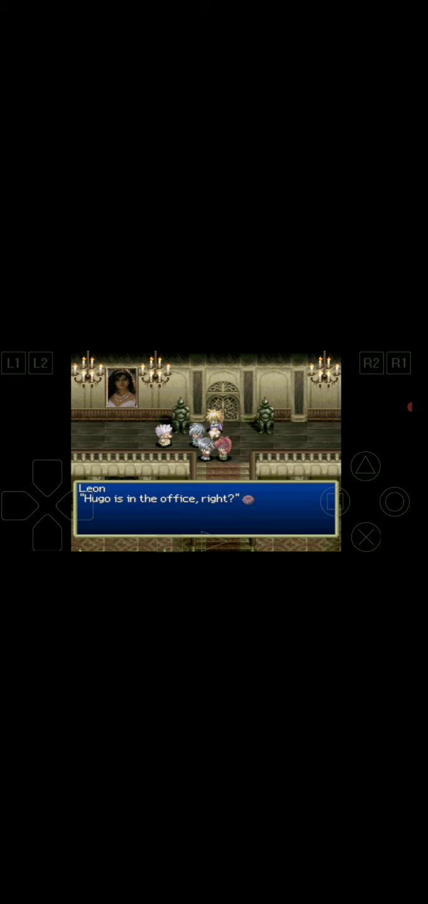
pyautogui.click(364, 536)
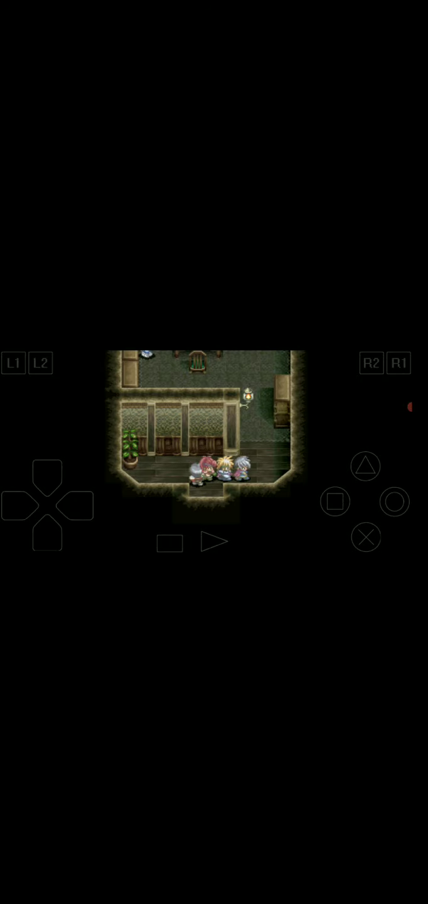
# Advance through Leon greeting Hugo in his office and Hugo suggesting the hall
pyautogui.click(366, 536)
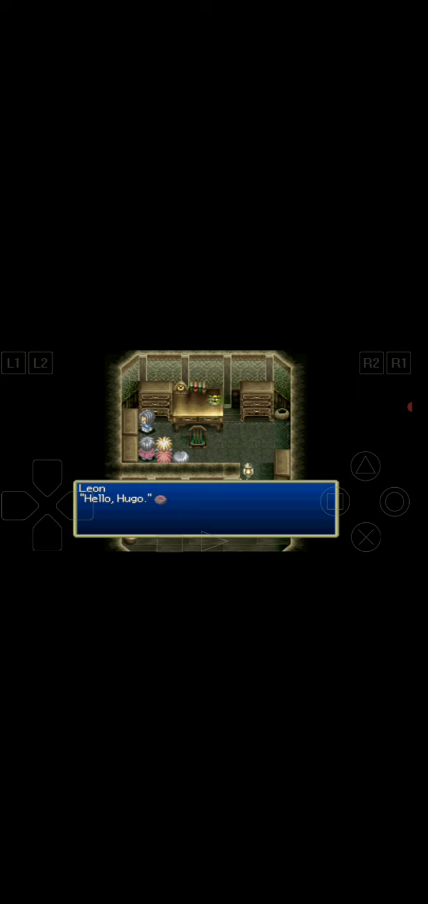
pyautogui.click(366, 537)
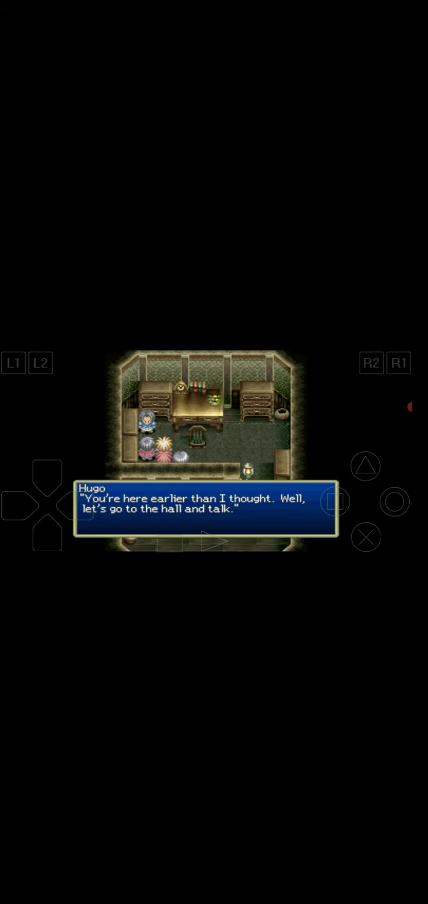
pyautogui.click(366, 536)
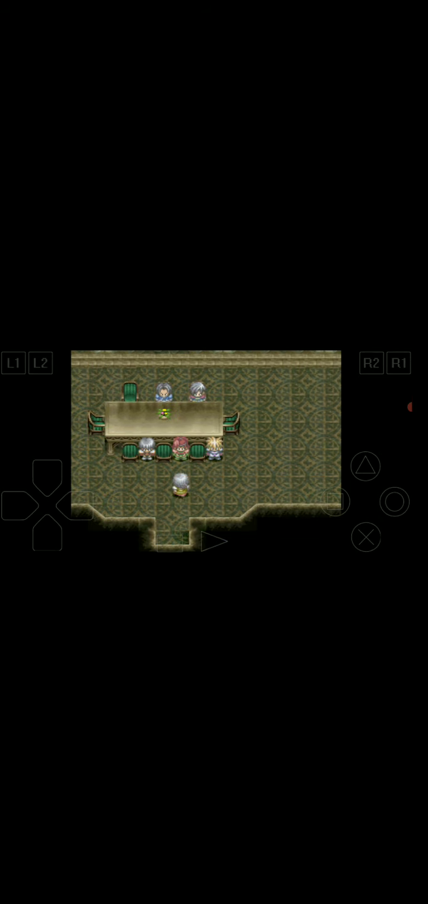
# Advance past Hugo introducing Marian, her greeting and Dymlos's storage remark
pyautogui.click(365, 537)
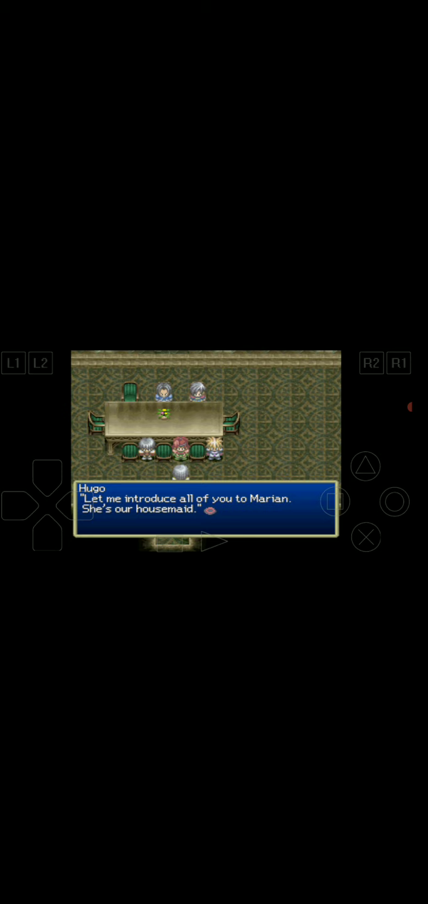
pyautogui.click(366, 537)
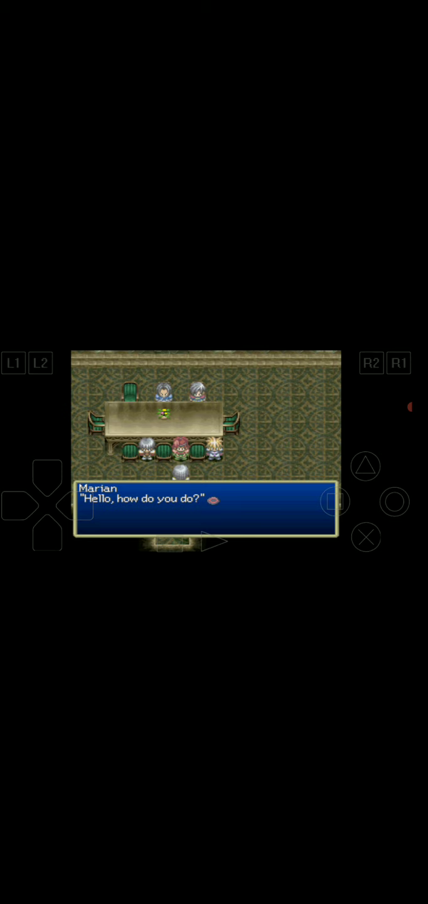
pyautogui.click(393, 502)
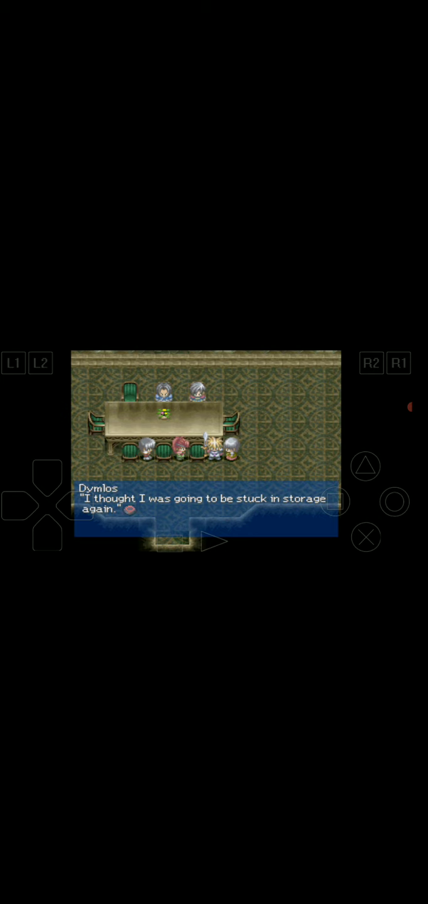
pyautogui.click(365, 538)
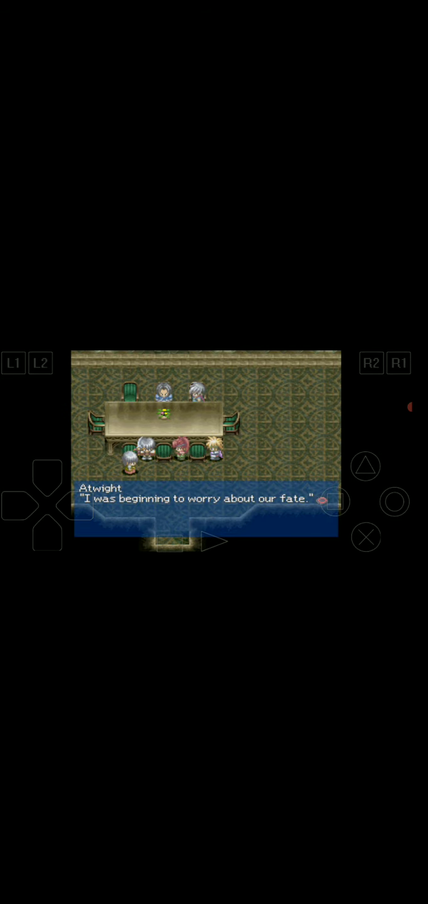
# Advance past Atwight's line and Hugo's Swordian explanation, then accept the World Map
pyautogui.click(365, 538)
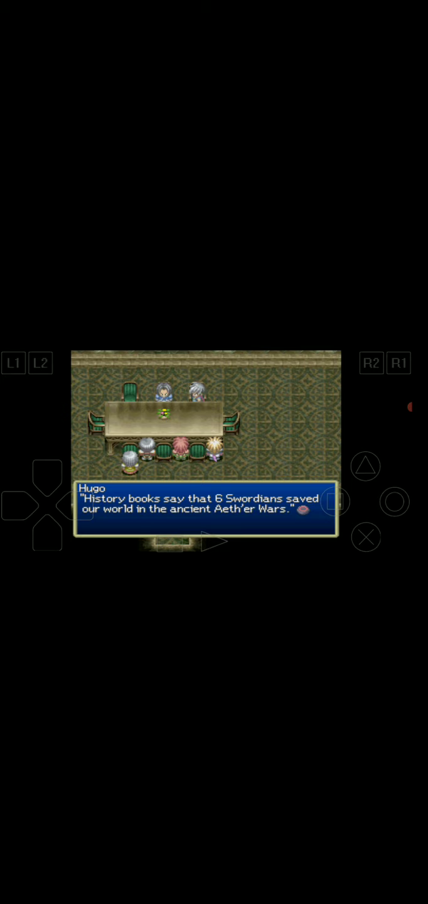
pyautogui.click(365, 537)
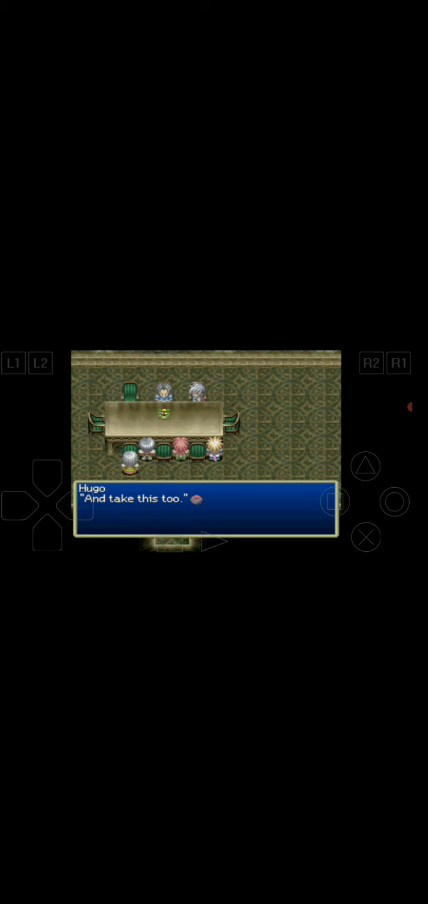
pyautogui.click(394, 500)
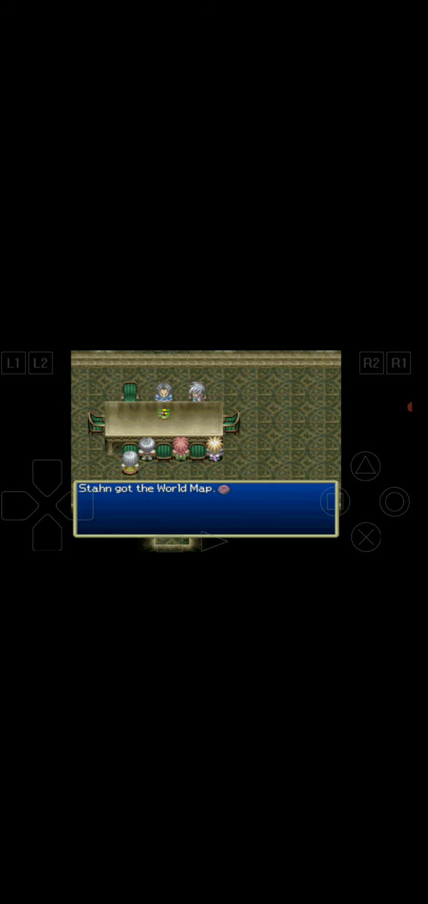
# Dismiss the World Map received message to end the meeting
pyautogui.click(368, 537)
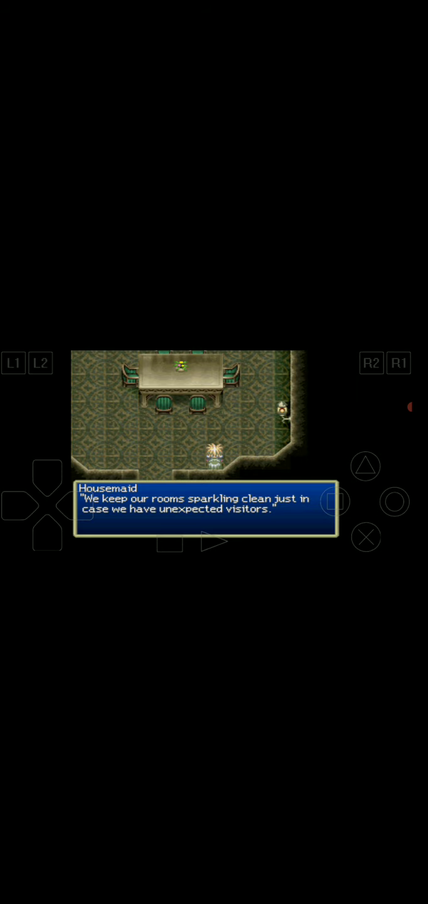
# Close the kitchen housemaid's remark and answer her offer of food
pyautogui.click(366, 536)
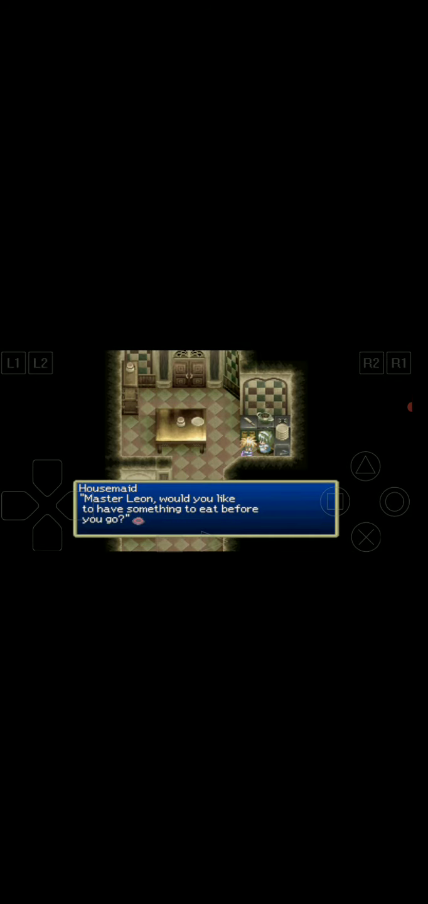
pyautogui.click(365, 537)
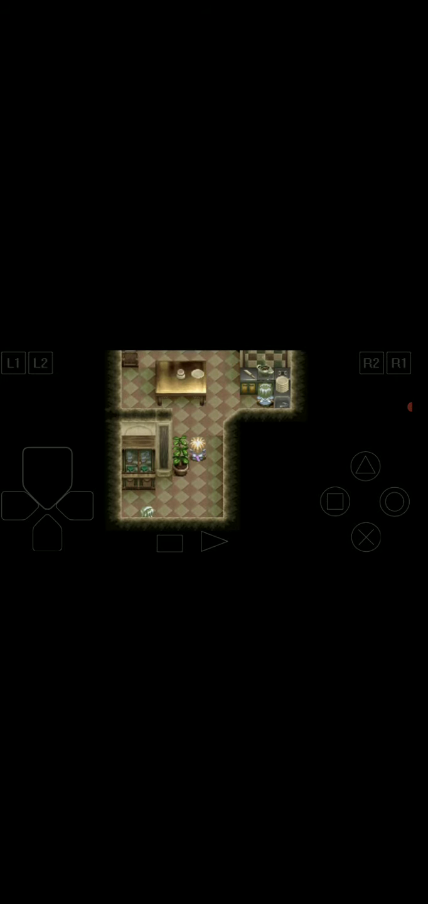
# Click in the emulator window to return to the entrance hall toward Rembrandt
pyautogui.click(47, 490)
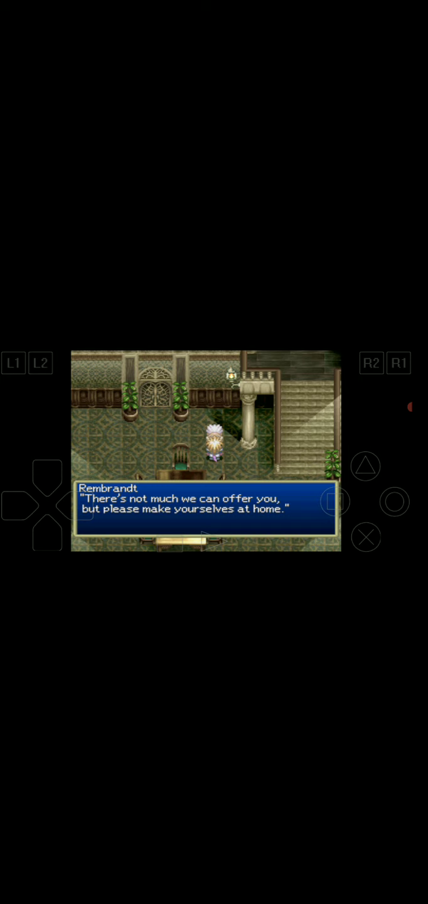
pyautogui.click(365, 535)
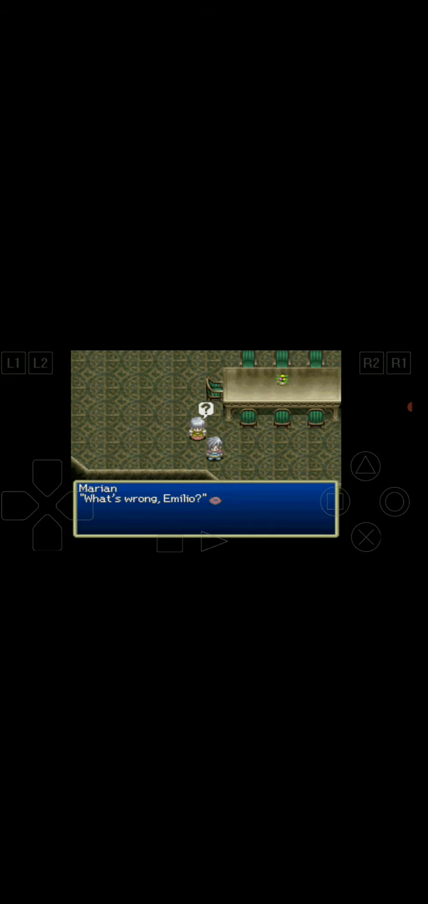
# Advance past Marian's question so Leon replies that it's nothing
pyautogui.click(365, 536)
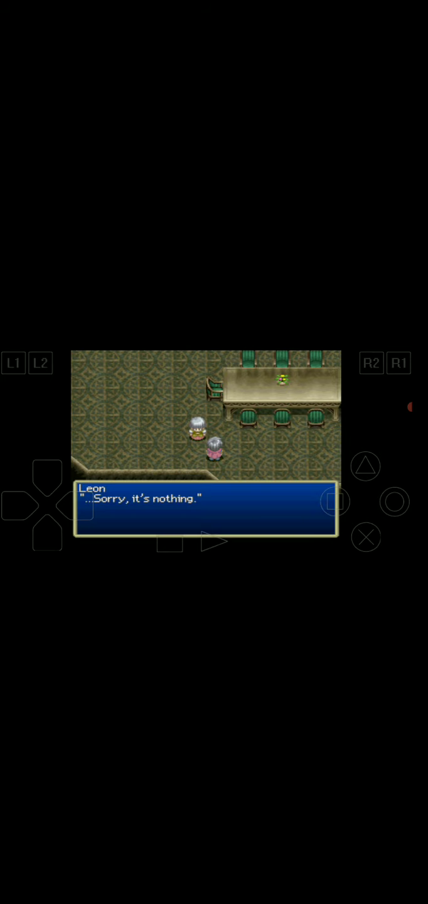